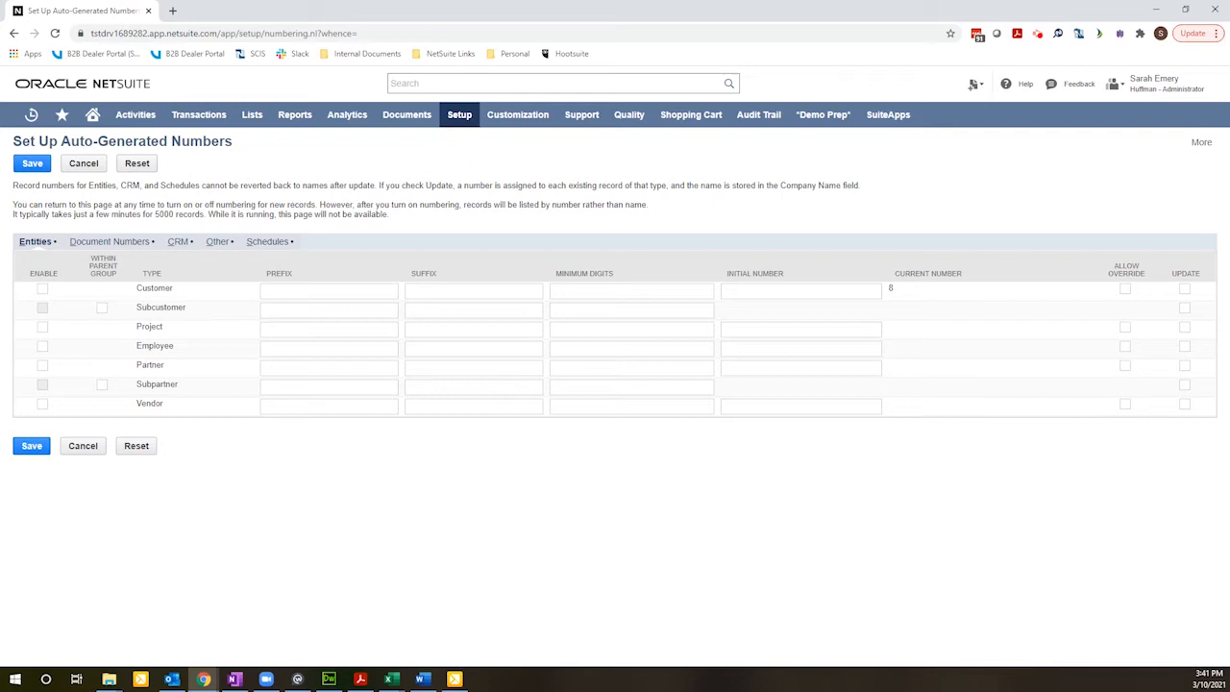
mouse_move(163, 169)
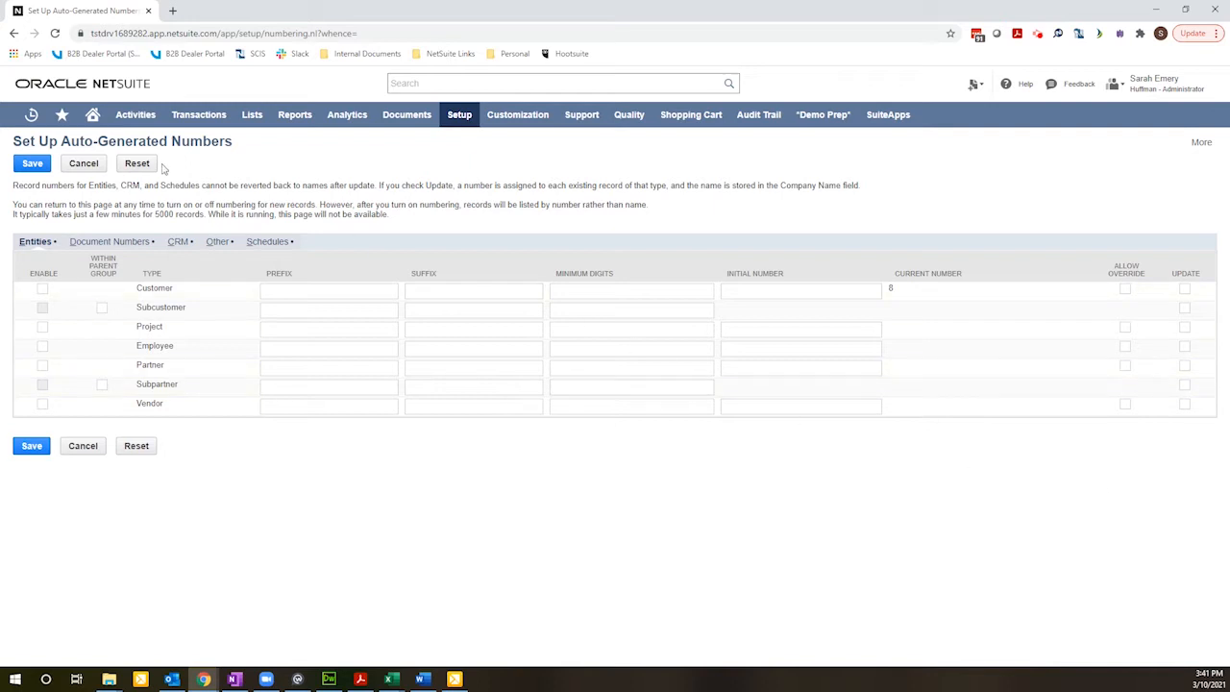
mouse_move(470, 152)
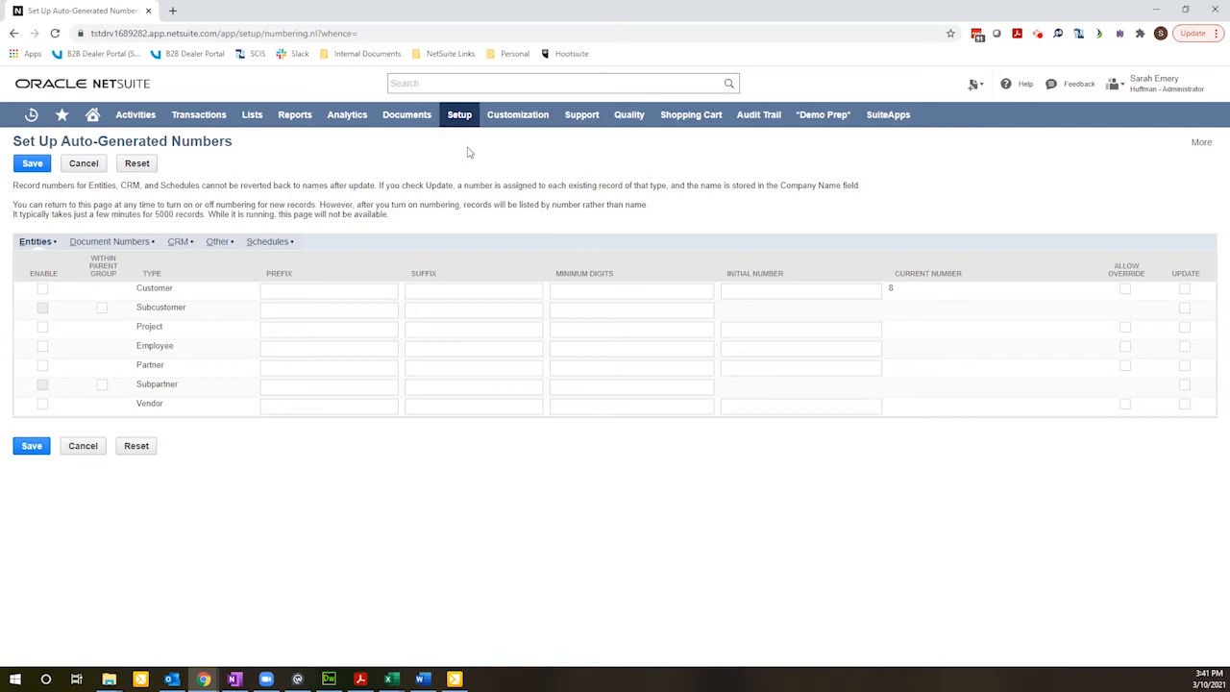
Switch to the Document Numbers subtab of Set Up Auto-Generated Numbers.
click(459, 114)
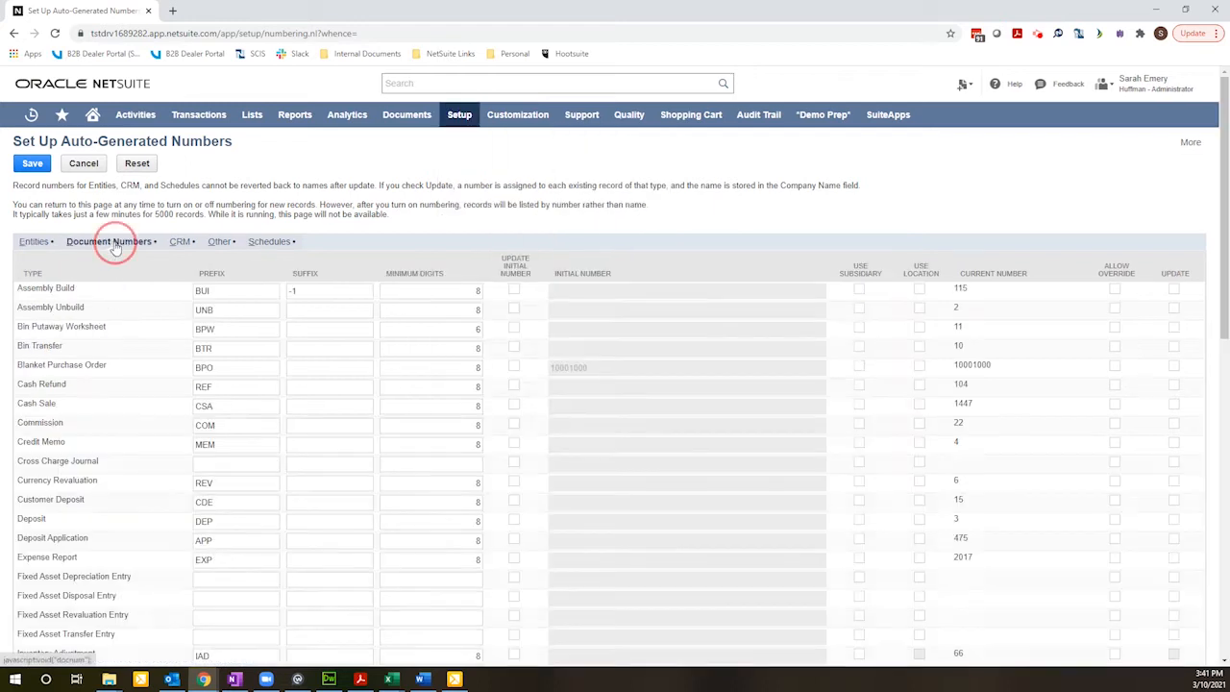
Enable Use Subsidiary for the Invoice row and save the numbering setup.
click(1116, 272)
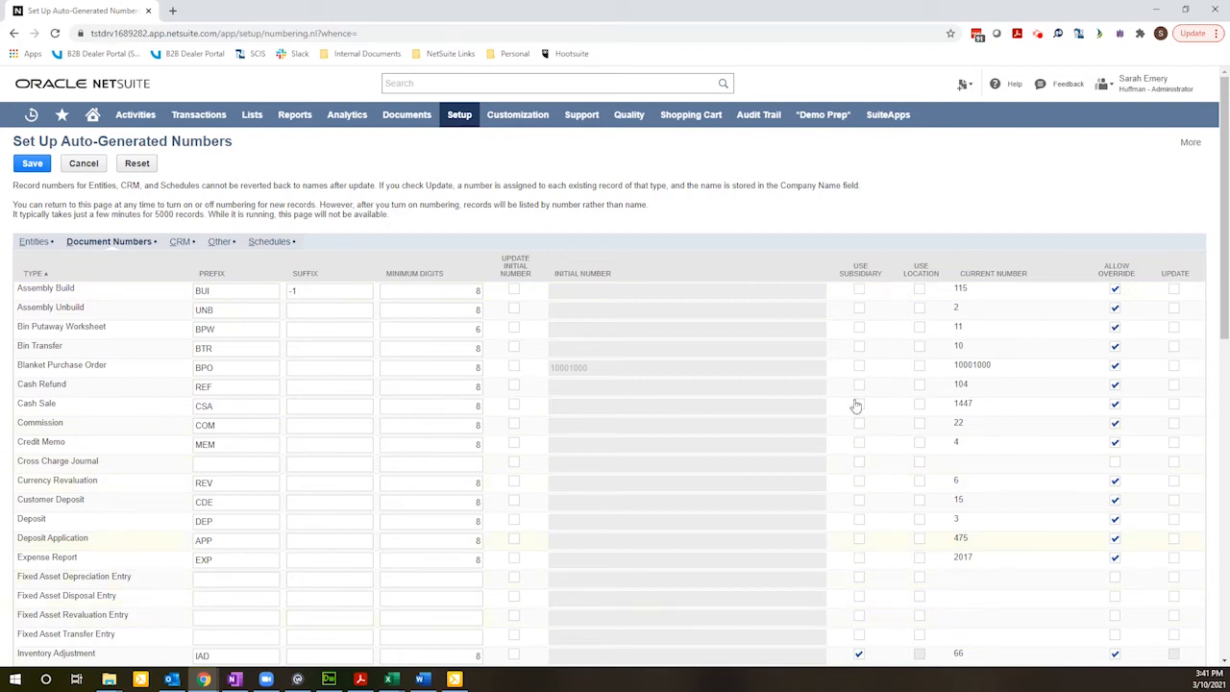
mouse_move(757, 480)
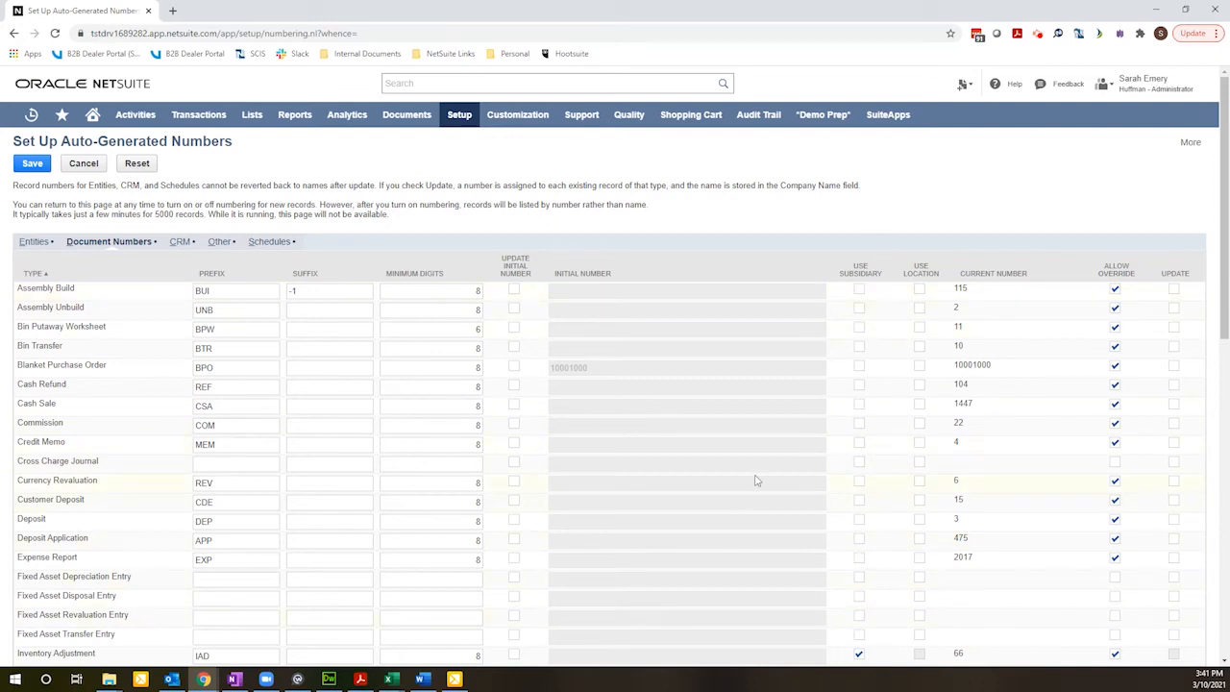
scroll(down, 3)
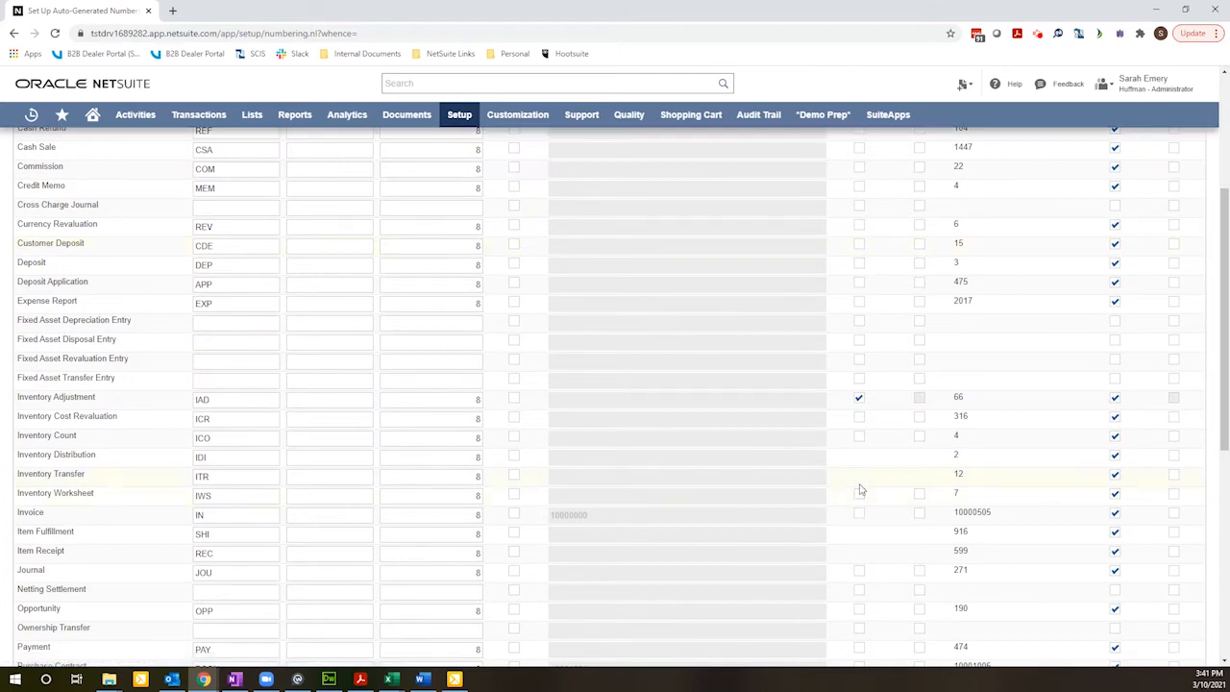
mouse_move(862, 515)
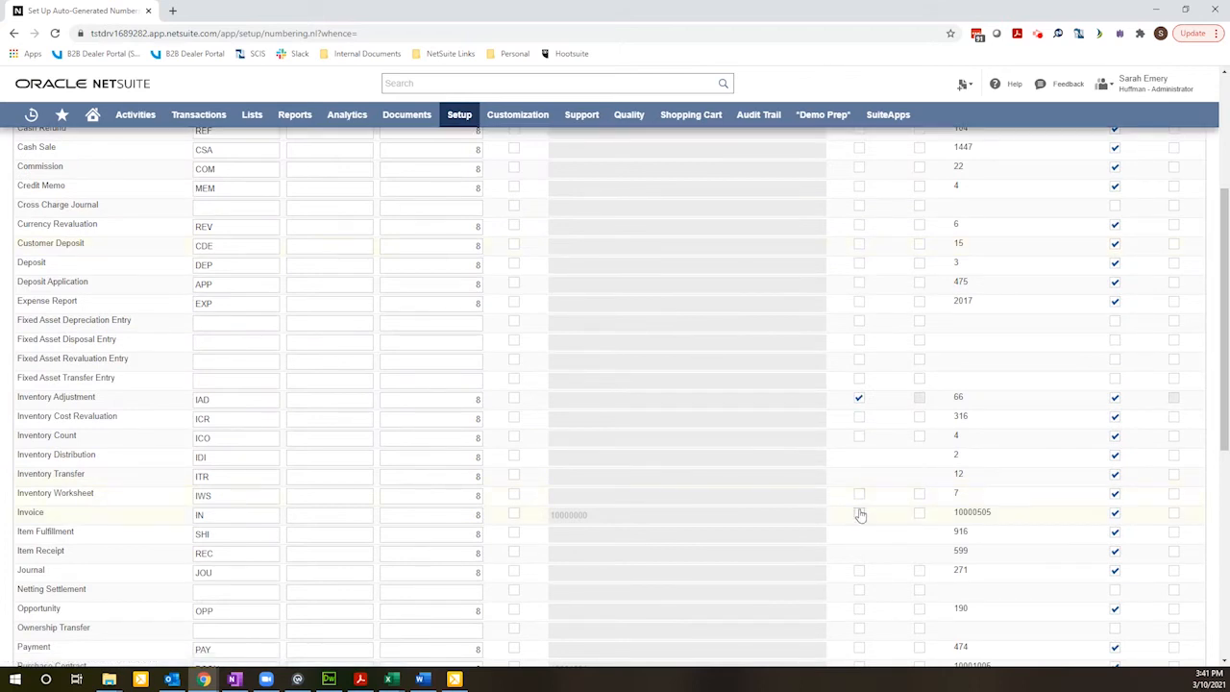
click(858, 513)
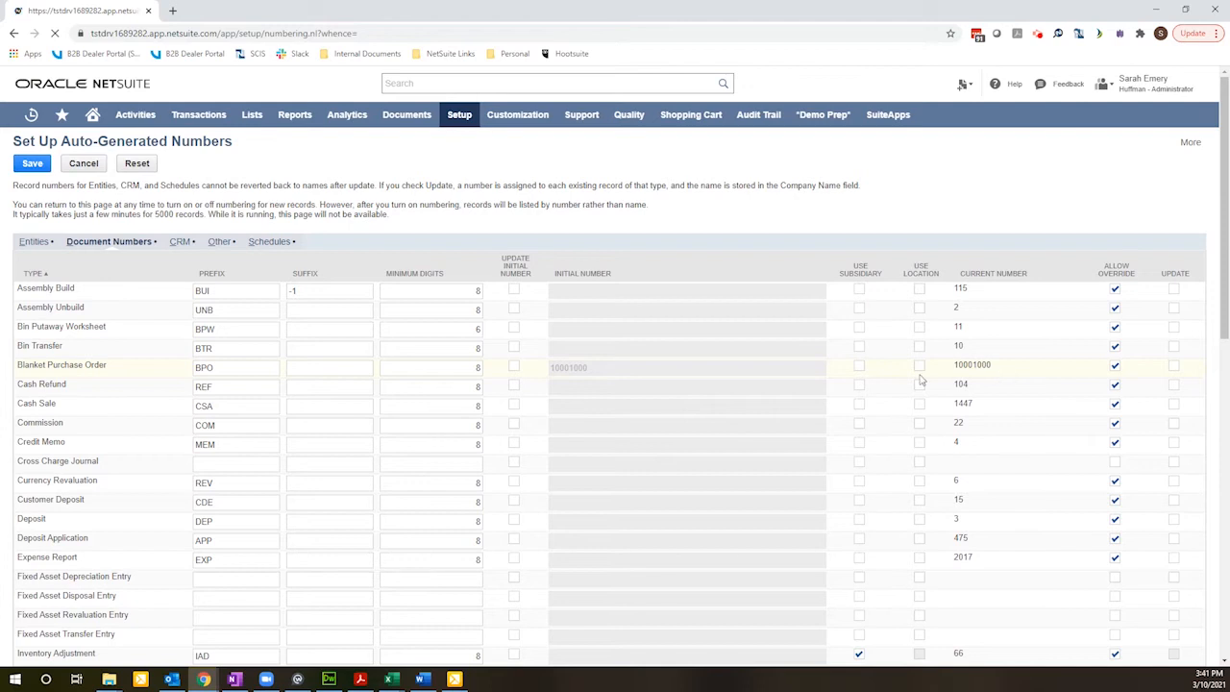
click(34, 242)
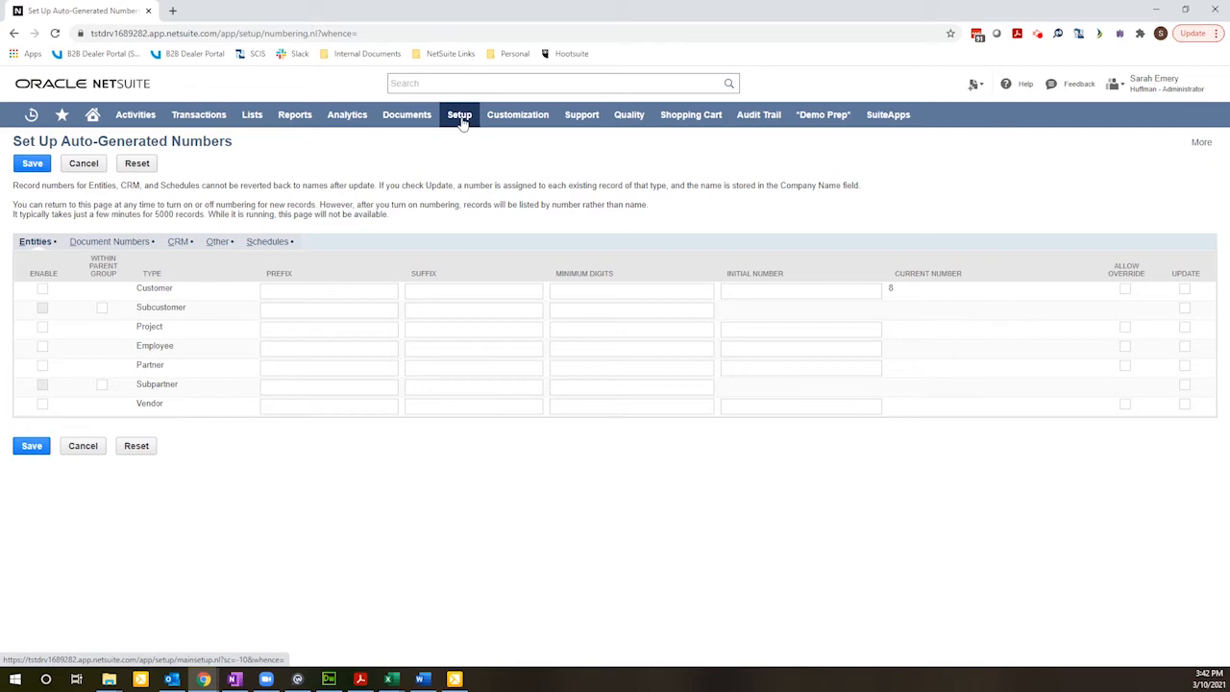
Open Setup > Company > Subsidiaries and edit the Huffman Mfg. record.
click(459, 115)
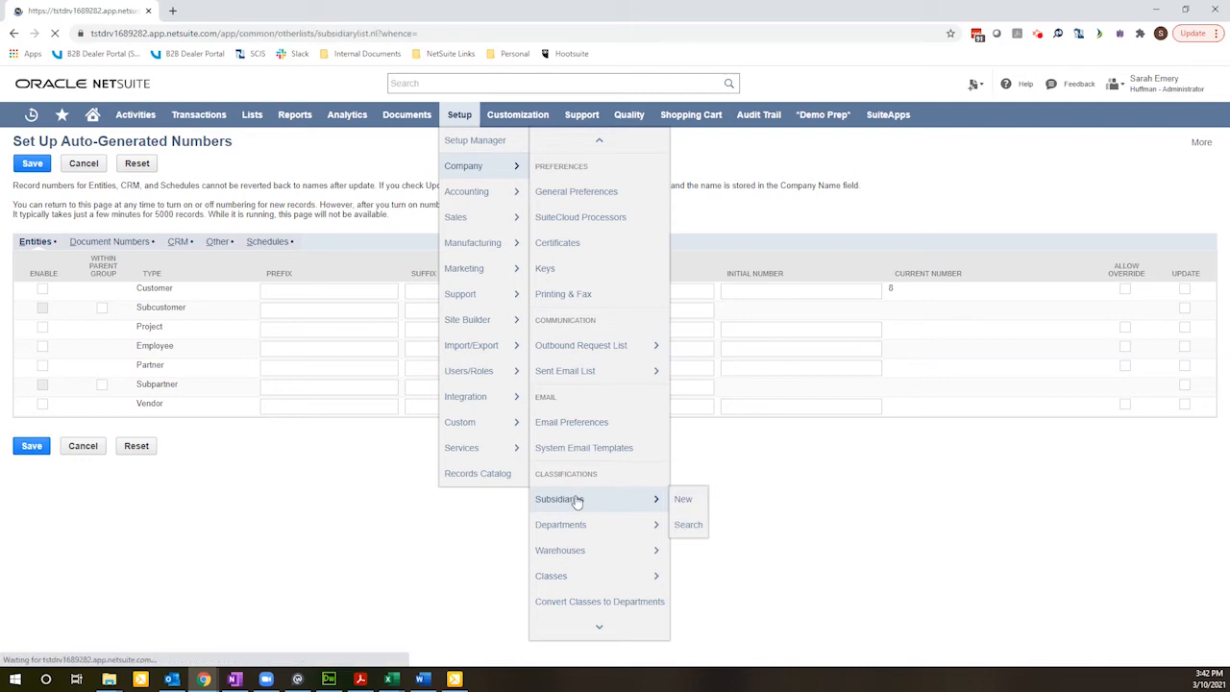
mouse_move(360, 486)
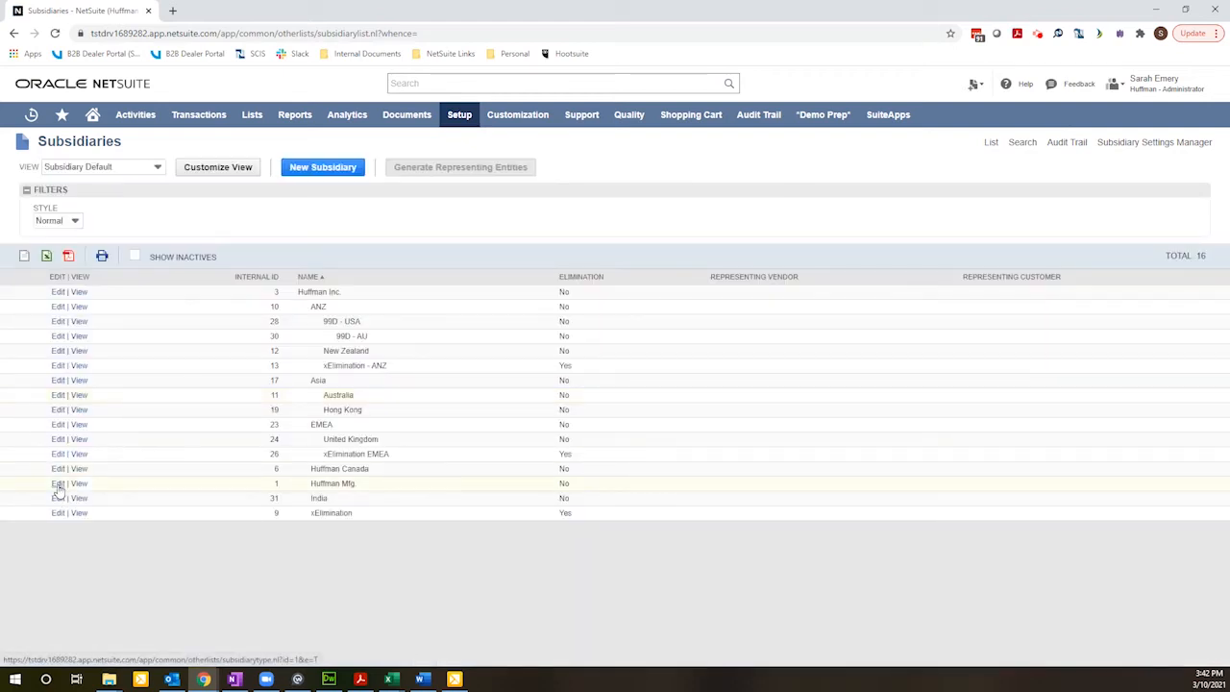
click(58, 484)
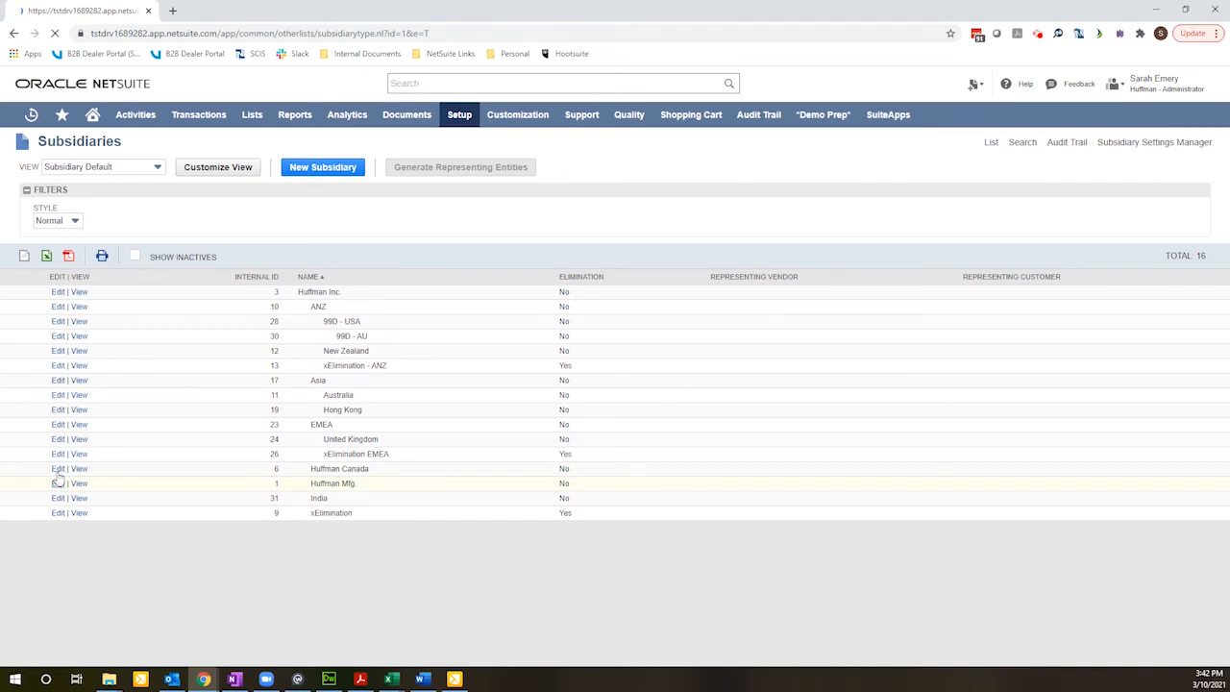
Check the Huffman Mfg. Document Numbers subtab for prefix HM and its Invoice entry.
click(57, 484)
text(HM)
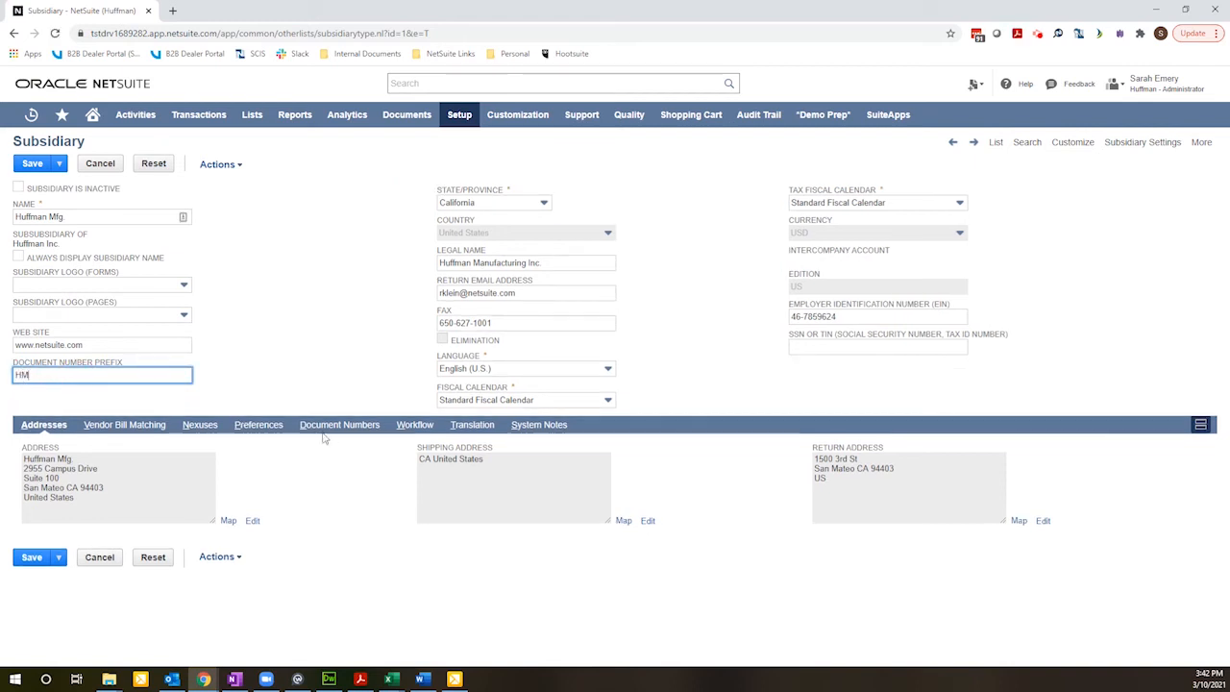
click(339, 424)
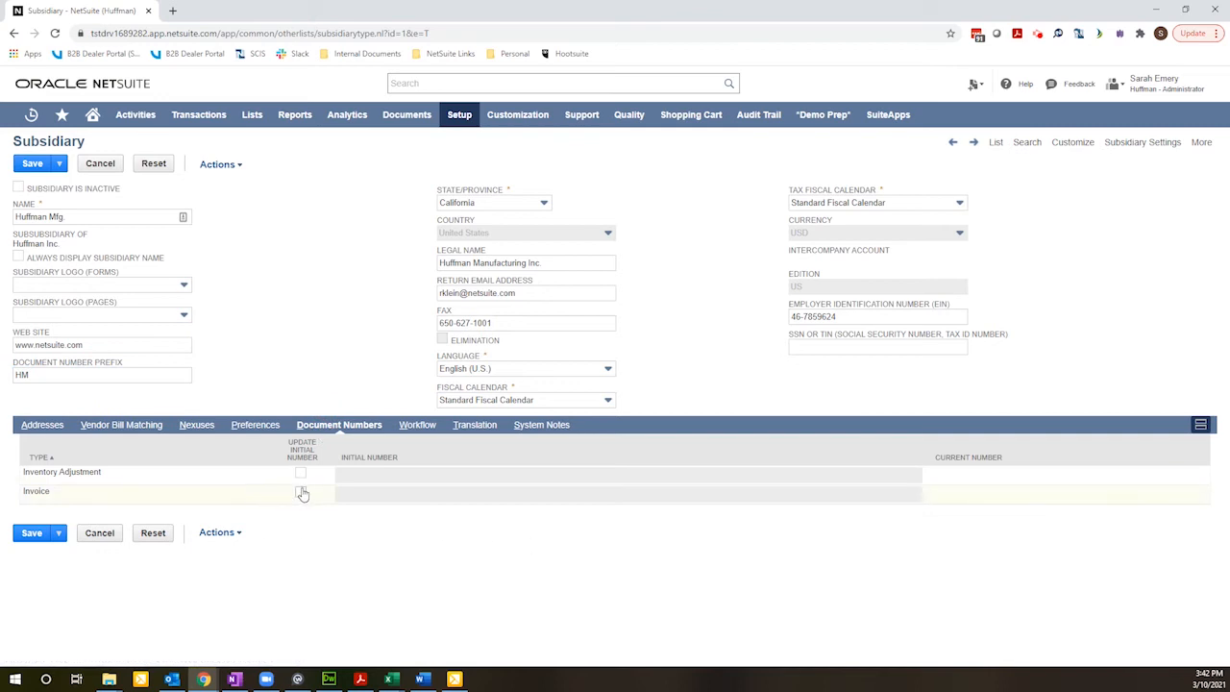
mouse_move(298, 500)
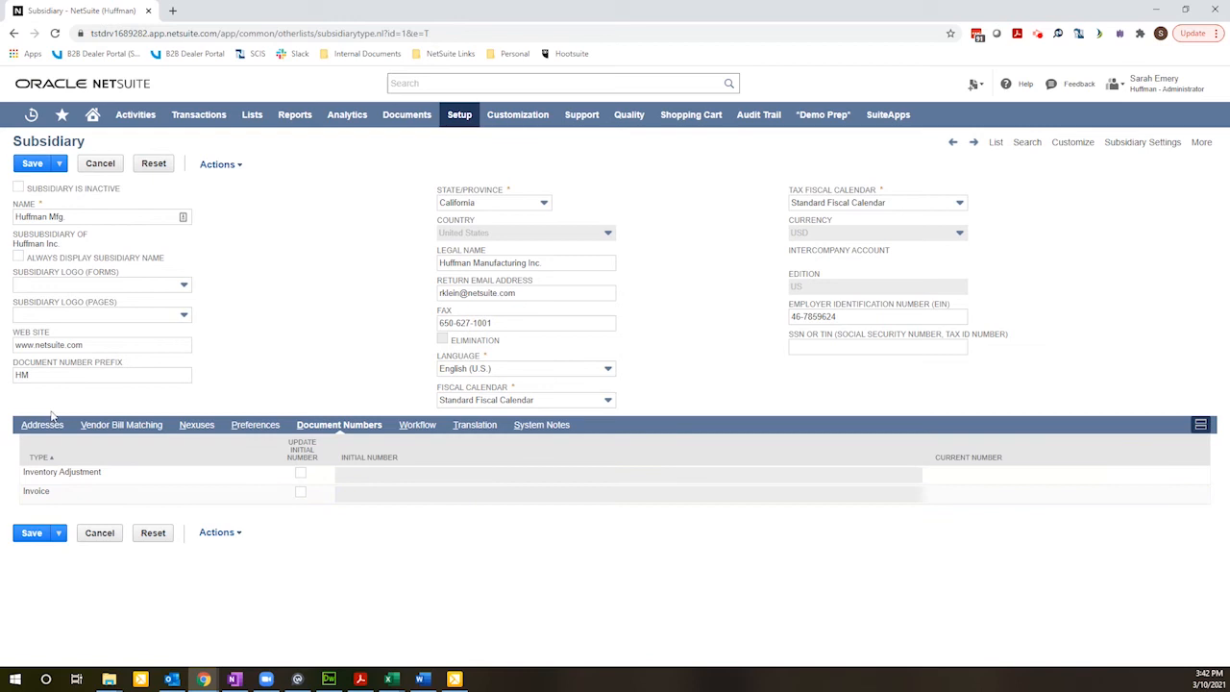
click(101, 374)
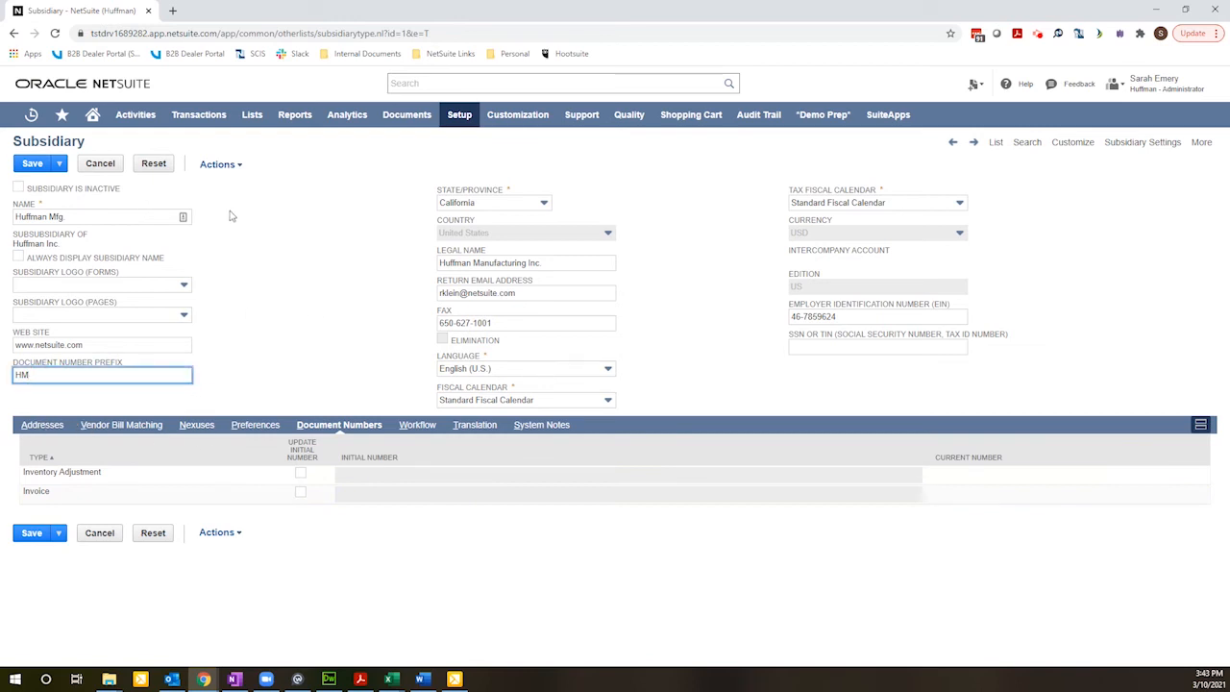
click(198, 115)
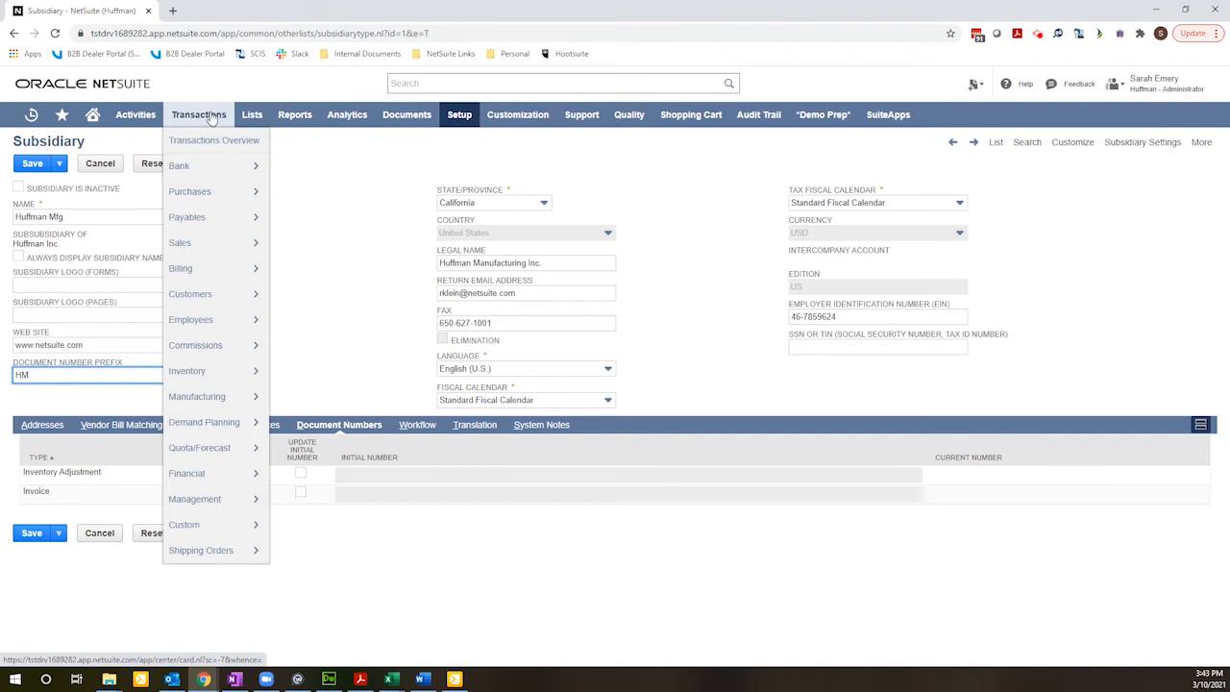
Start a new invoice via Transactions > Sales > Create Invoices.
click(179, 165)
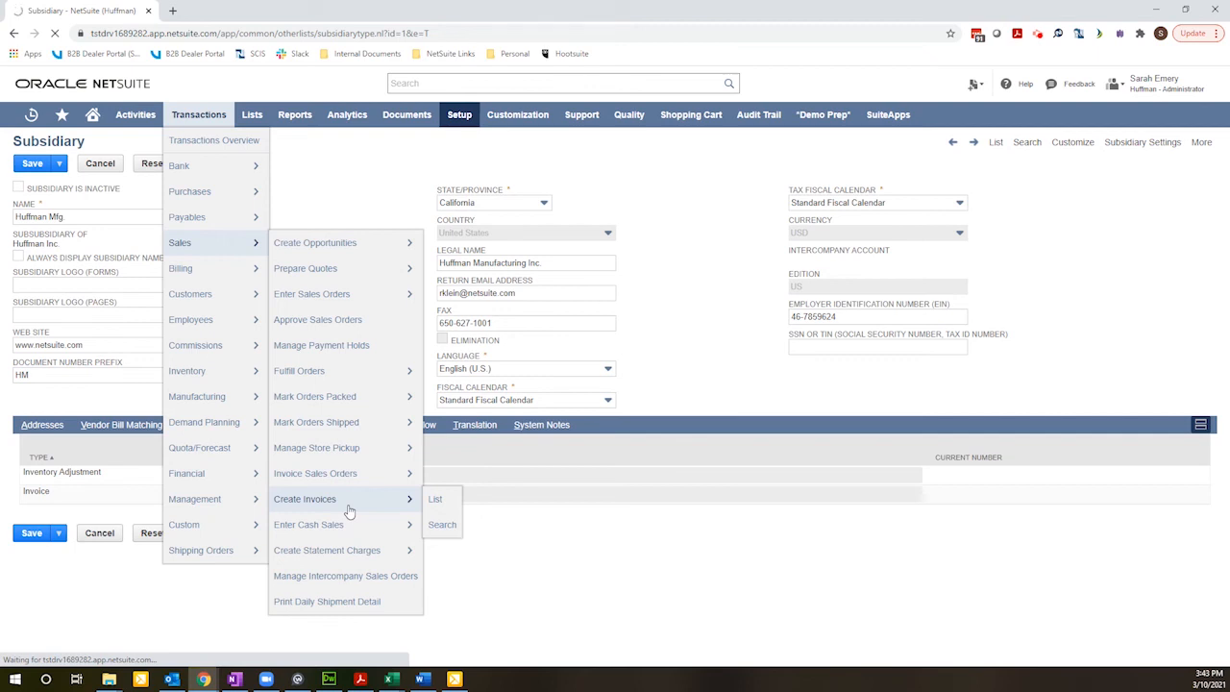
click(650, 392)
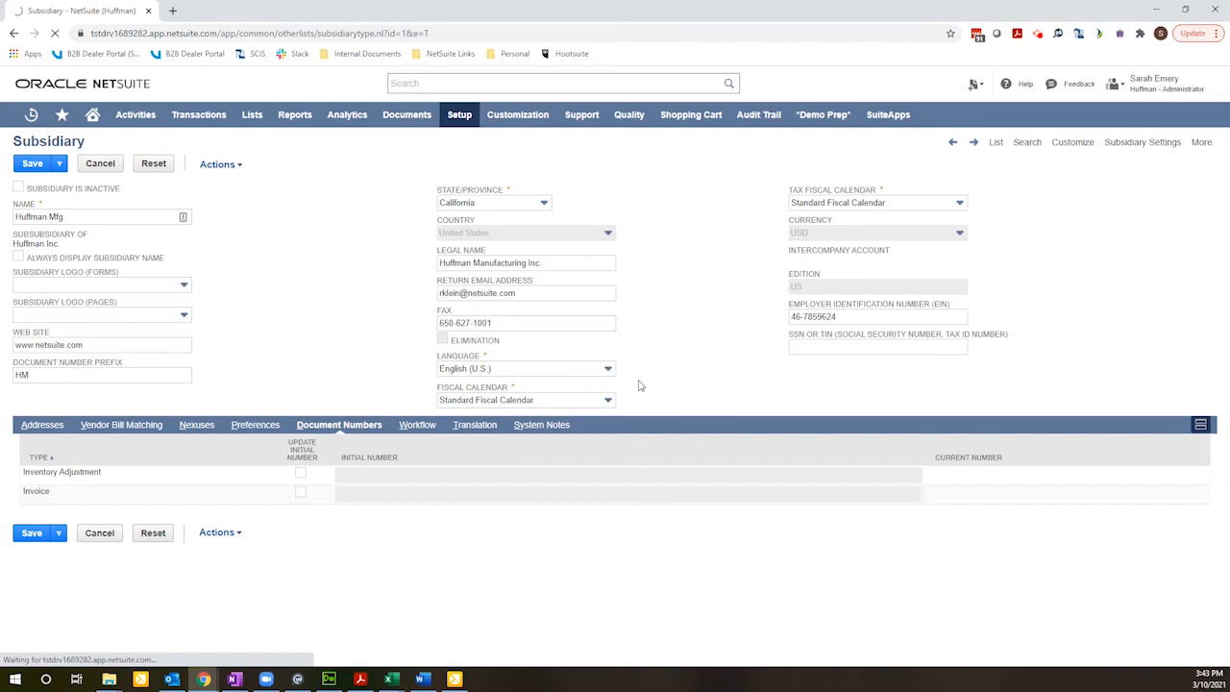
mouse_move(624, 386)
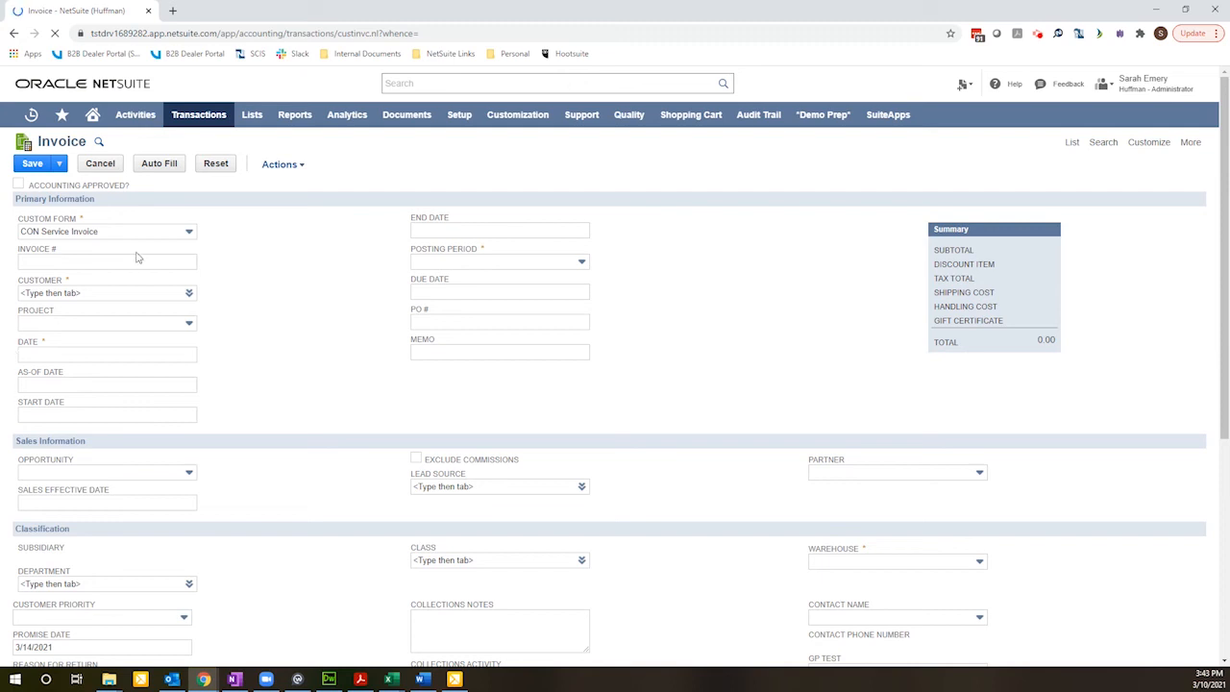
Enter 'abc' in the invoice Customer field to find ABC Company.
click(101, 293)
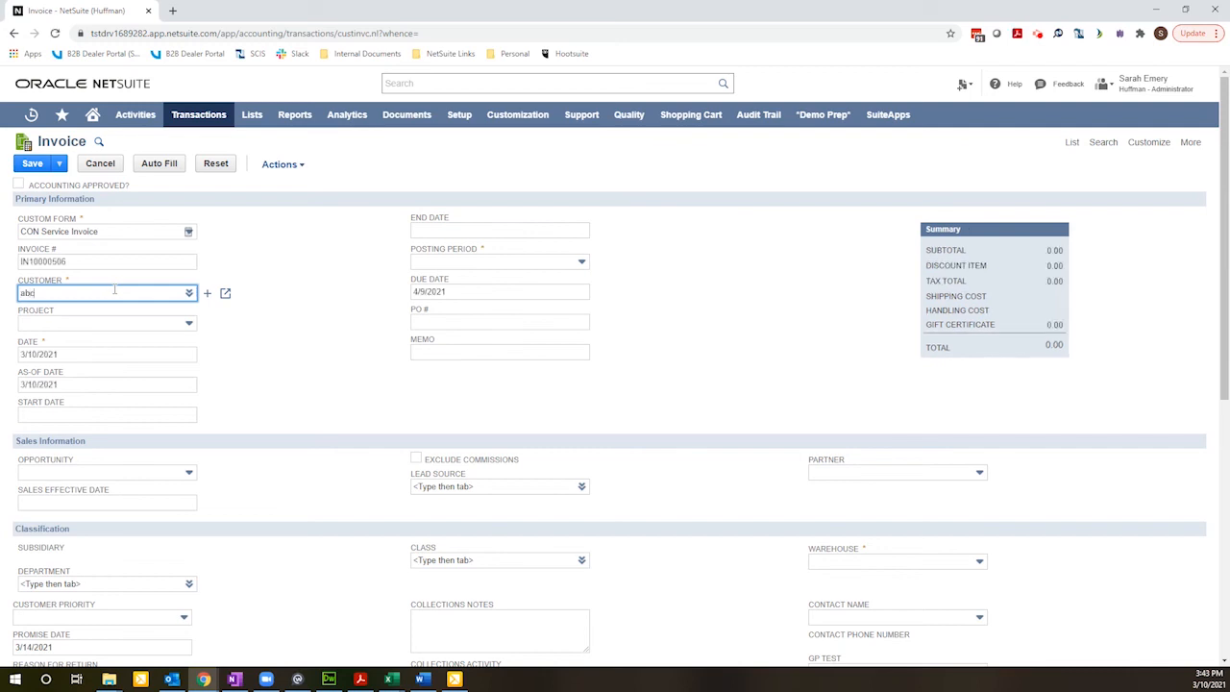
text(abc)
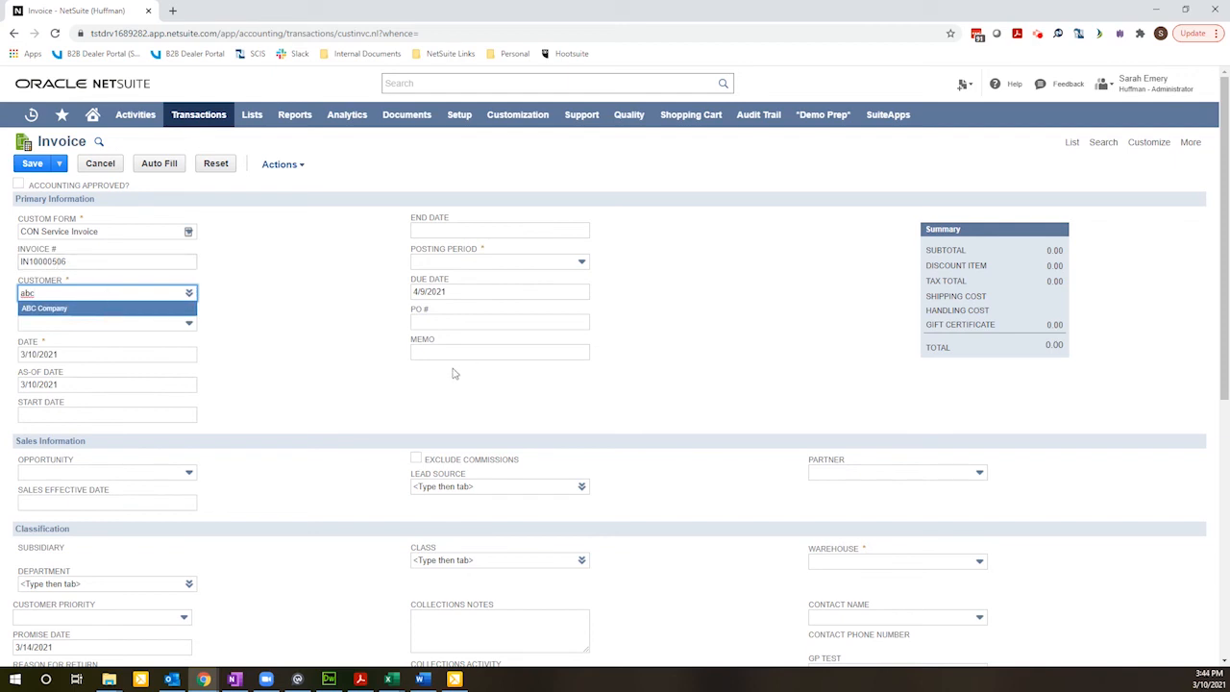
mouse_move(440, 372)
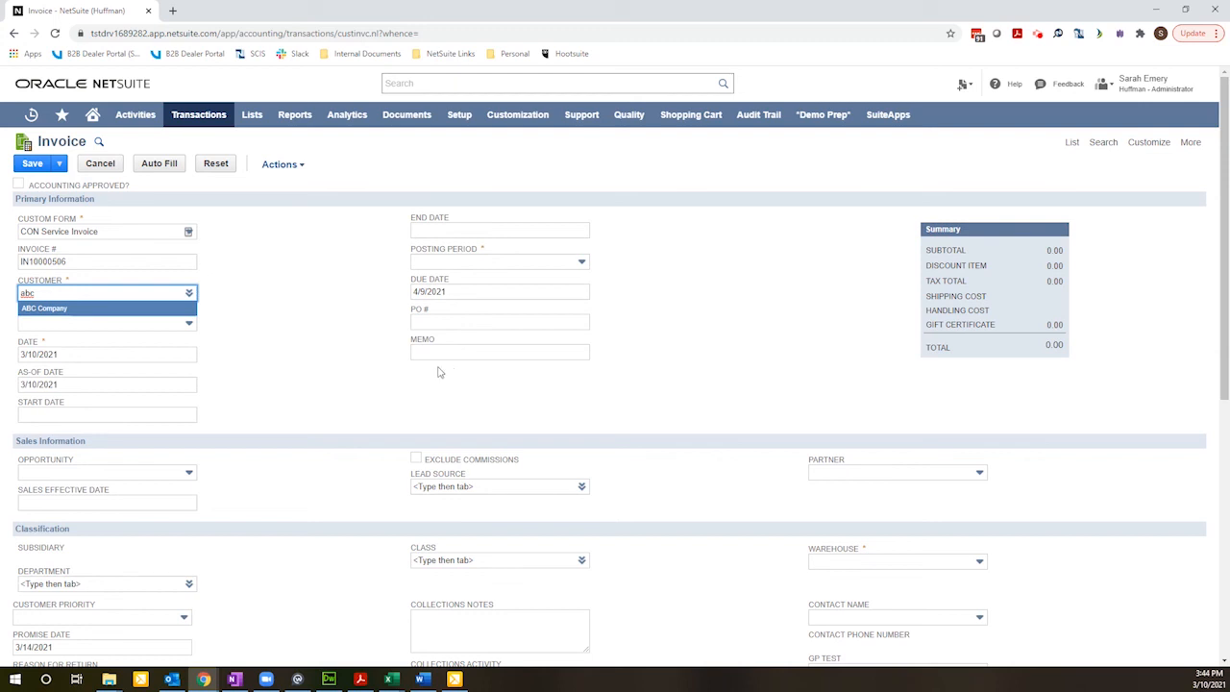
mouse_move(308, 356)
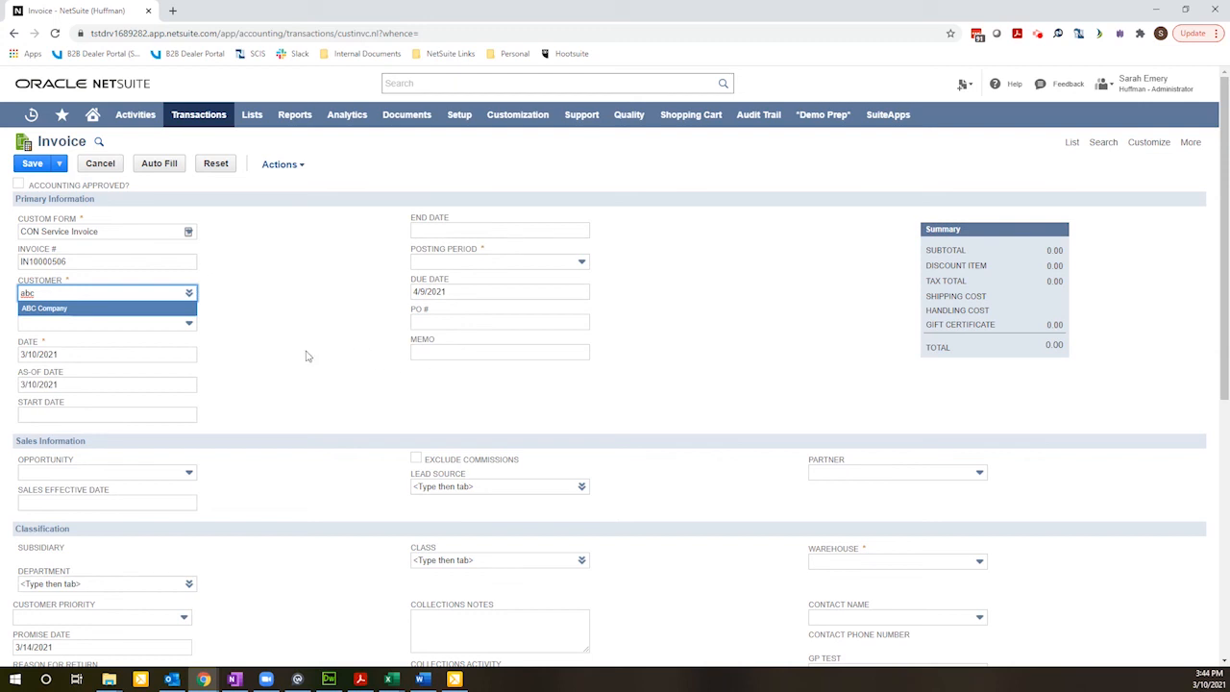
mouse_move(274, 277)
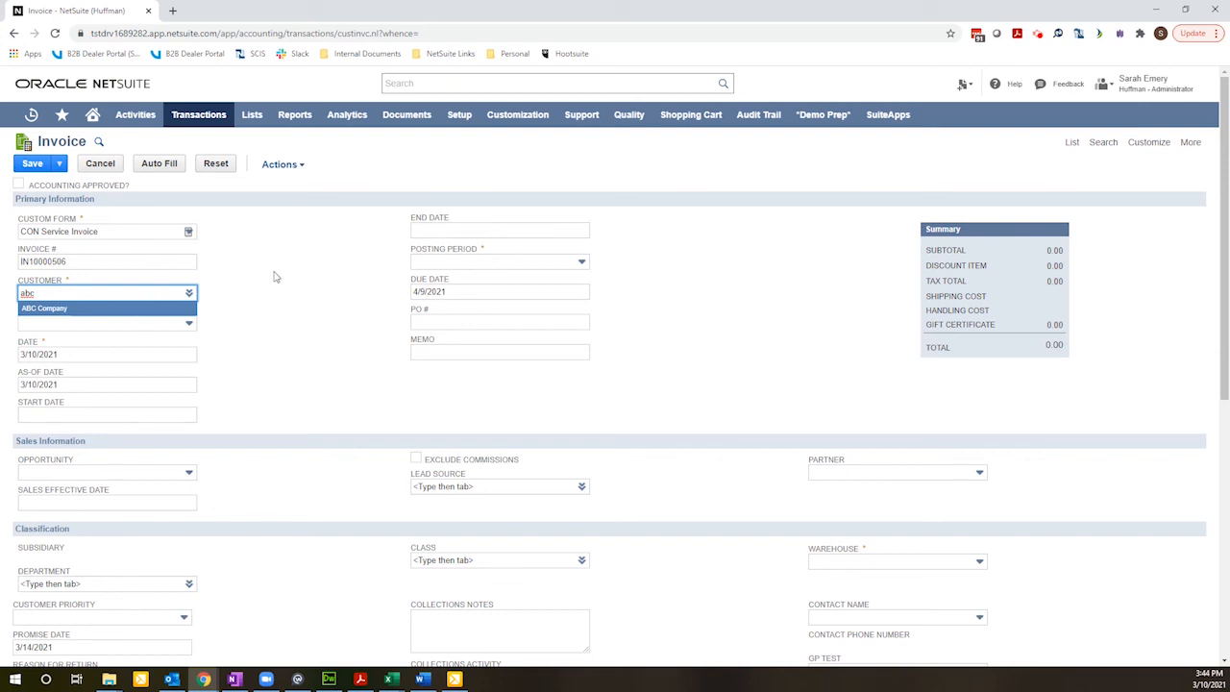
mouse_move(294, 345)
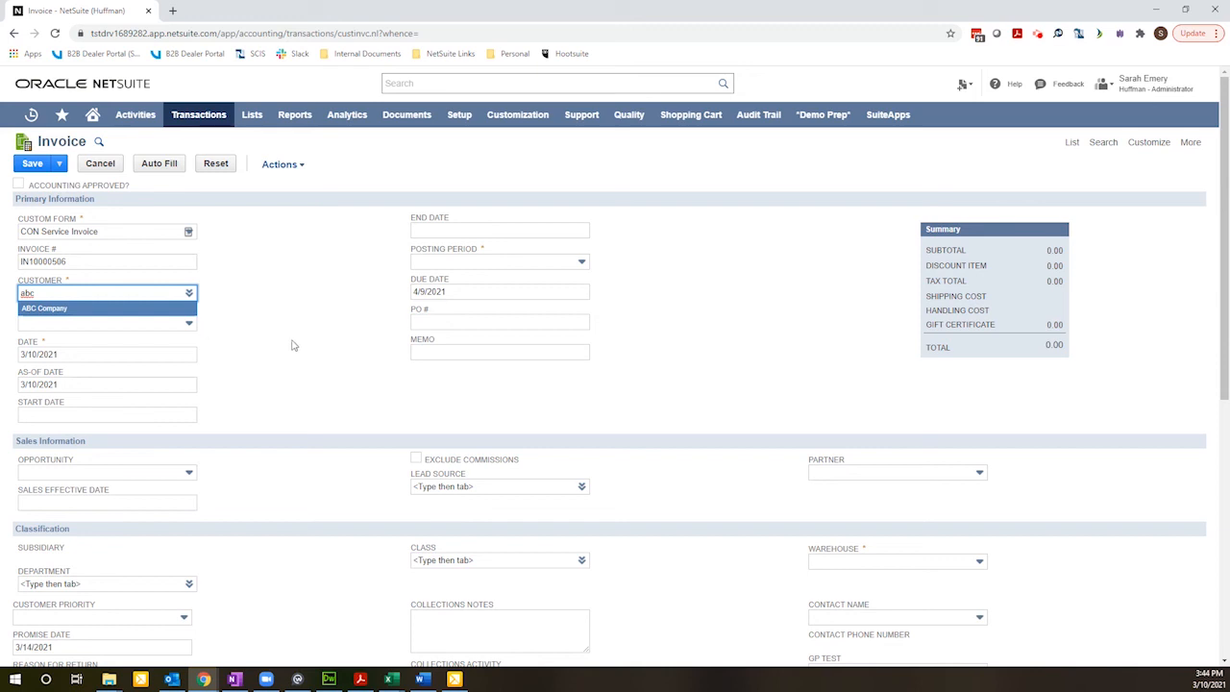
mouse_move(125, 313)
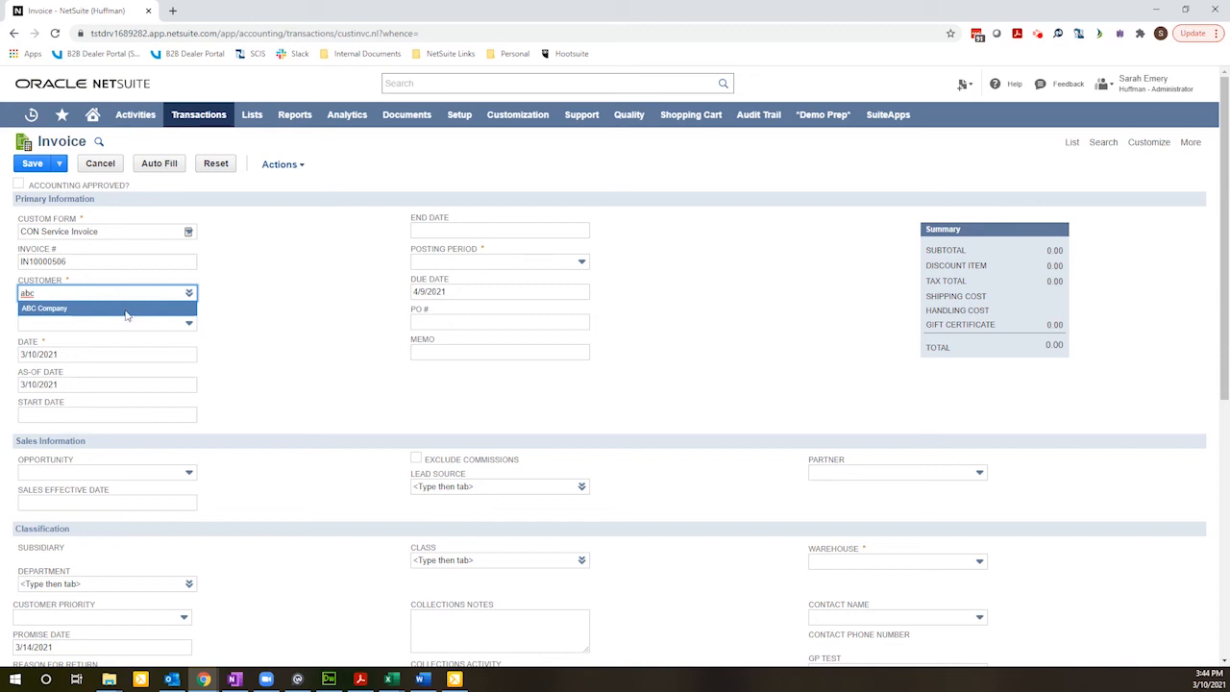
mouse_move(272, 375)
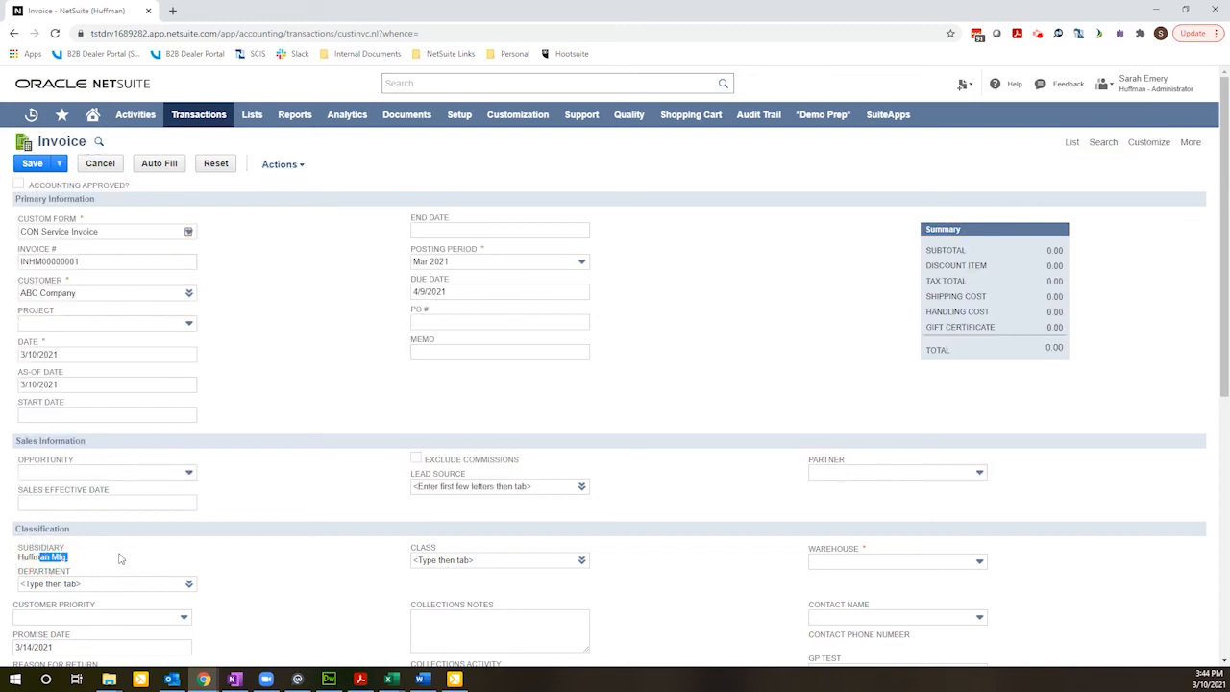
mouse_move(743, 482)
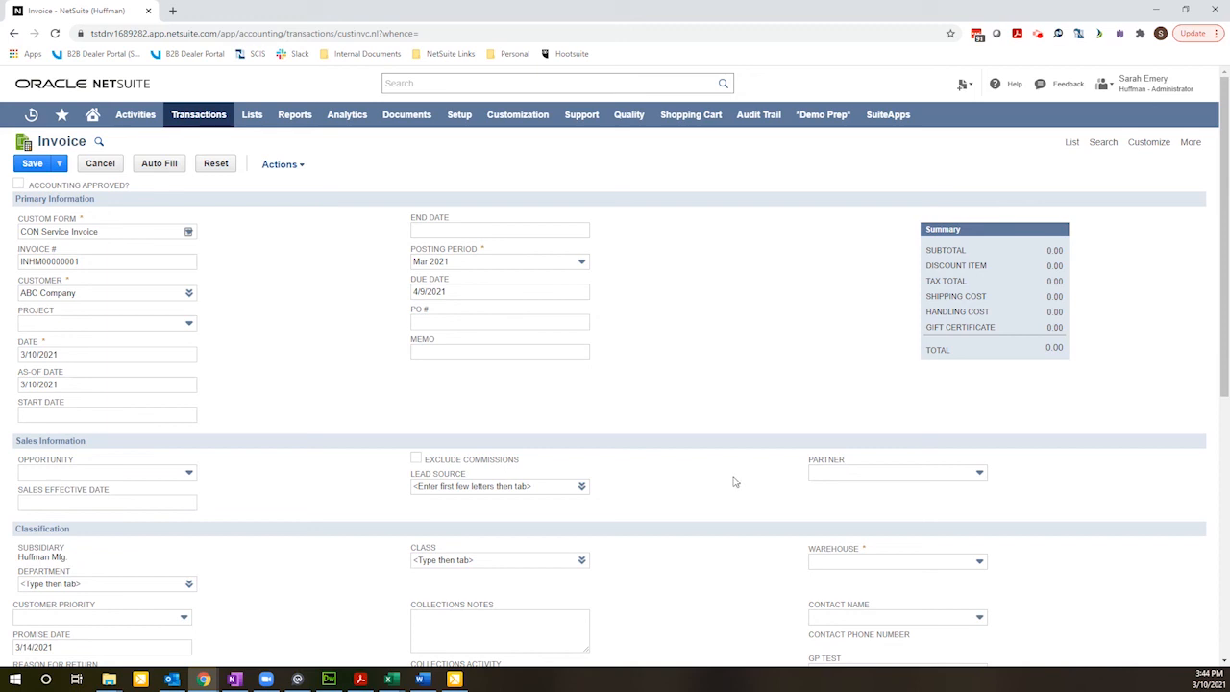
mouse_move(644, 431)
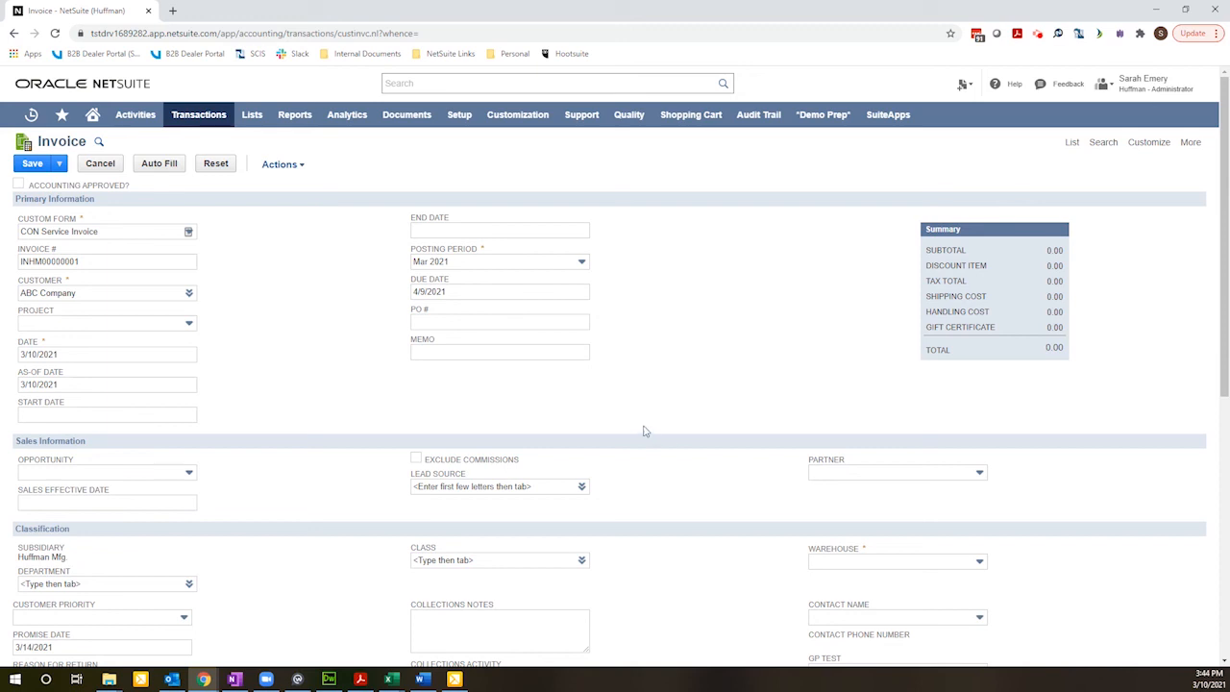